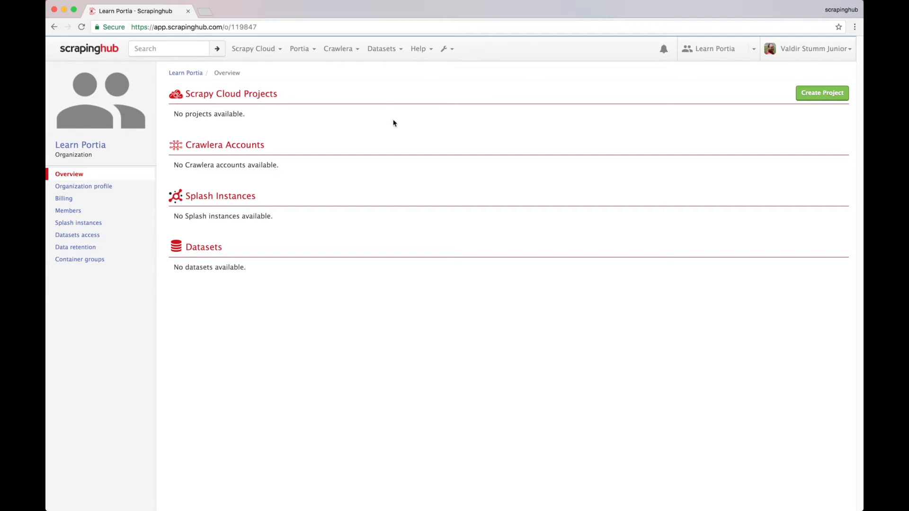
Create a new project named 'first crawler' with Portia chosen as the spider builder
click(822, 93)
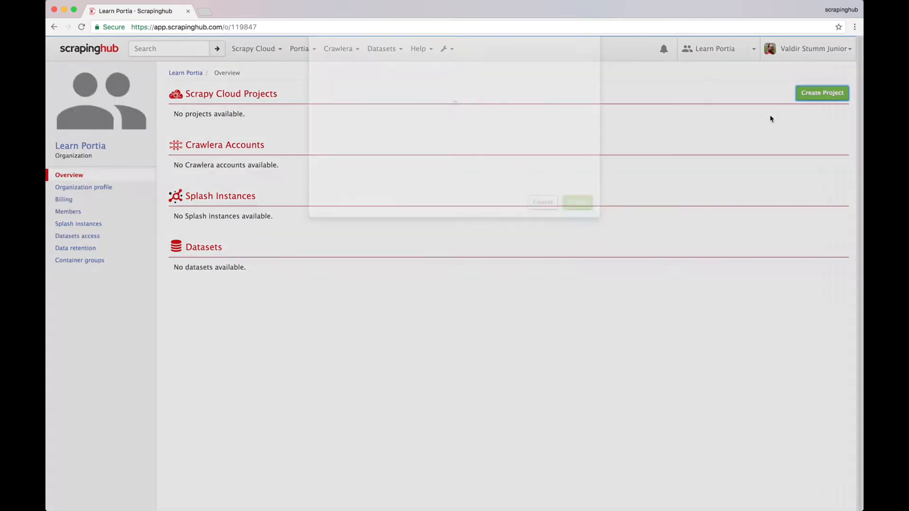
click(822, 93)
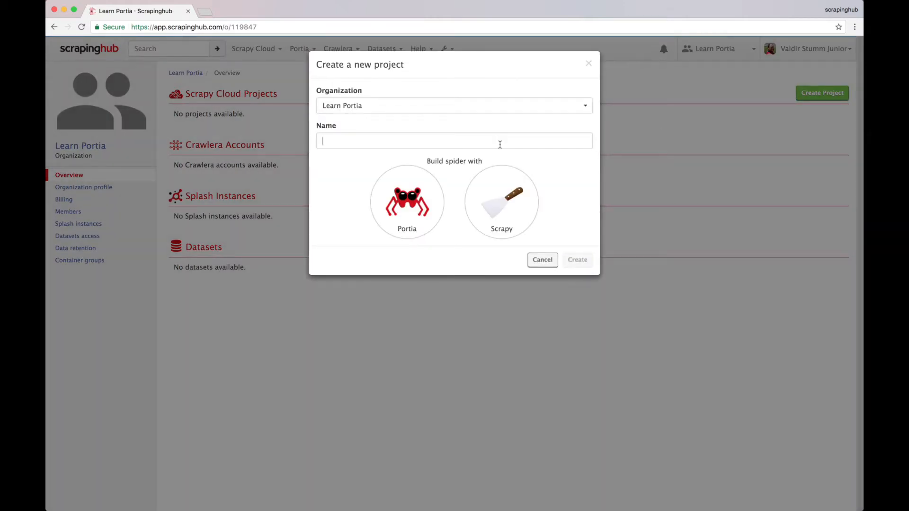
text(first crawler)
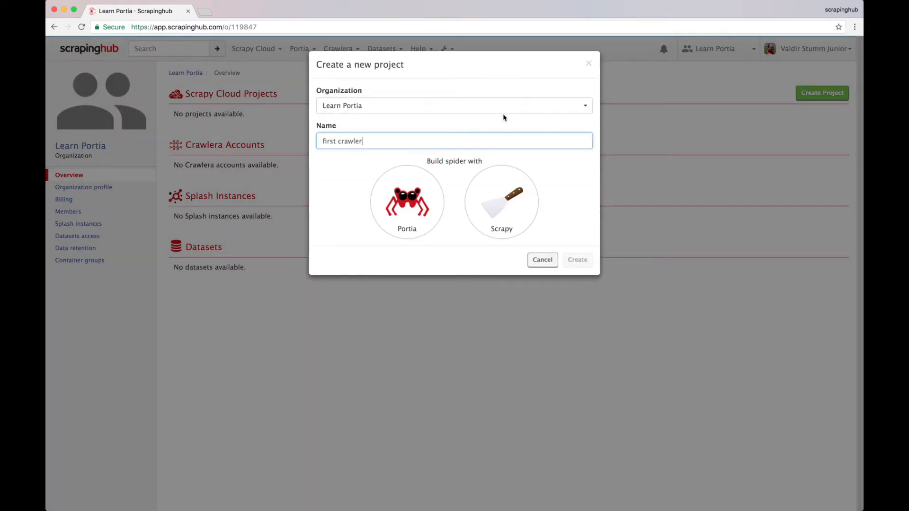
click(407, 201)
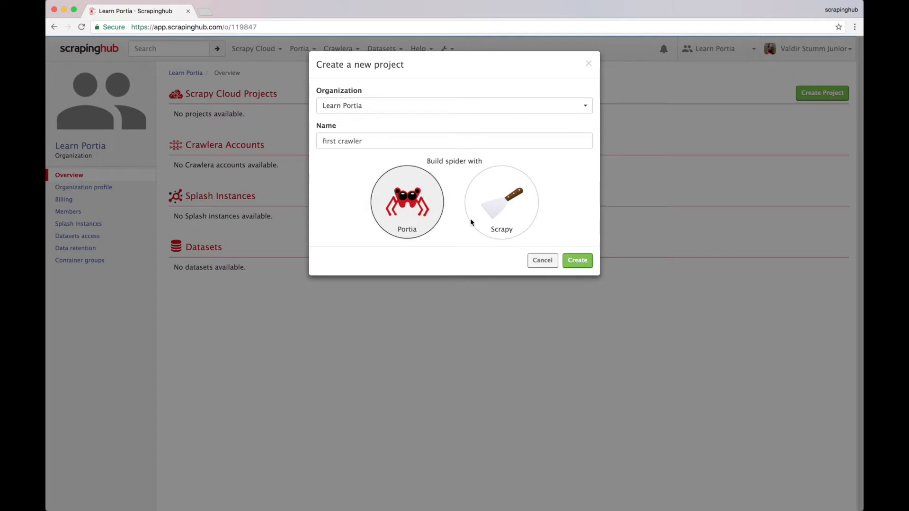
click(577, 261)
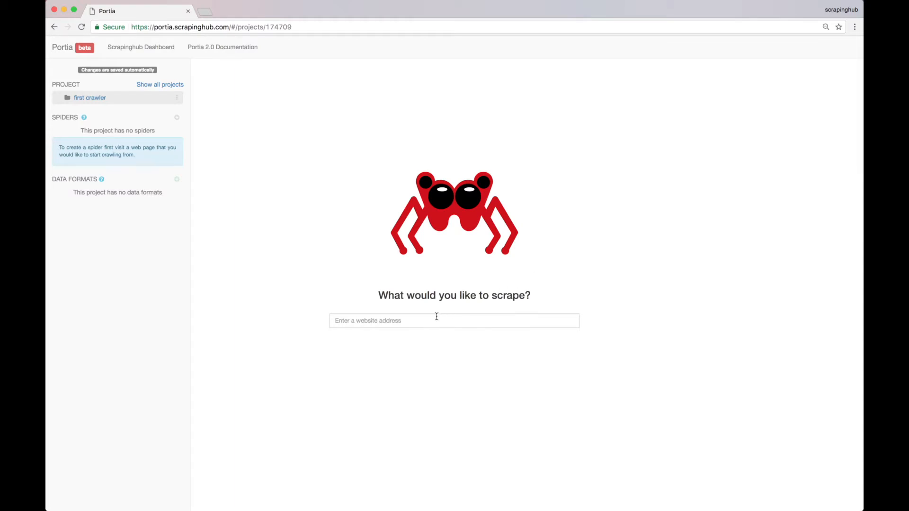
Load books.toscrape.com in Portia and create a new spider with it as the start page
text(books.t)
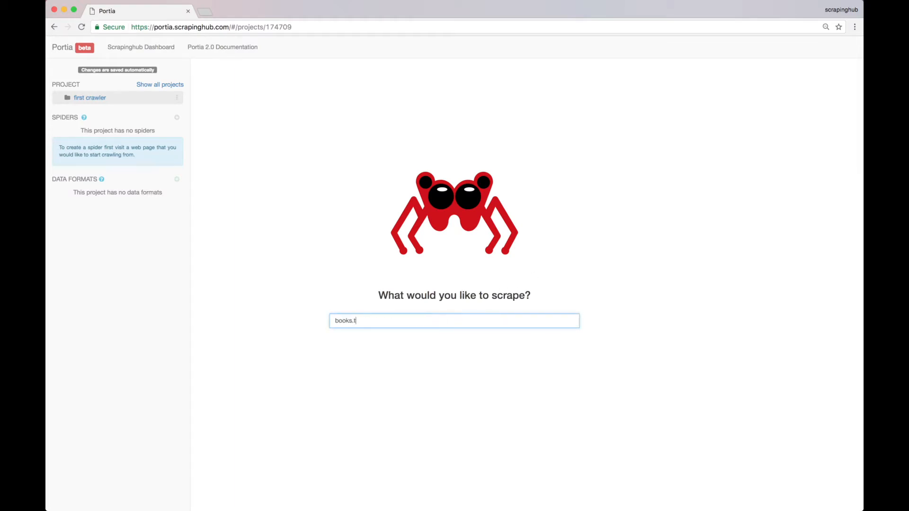
key(Enter)
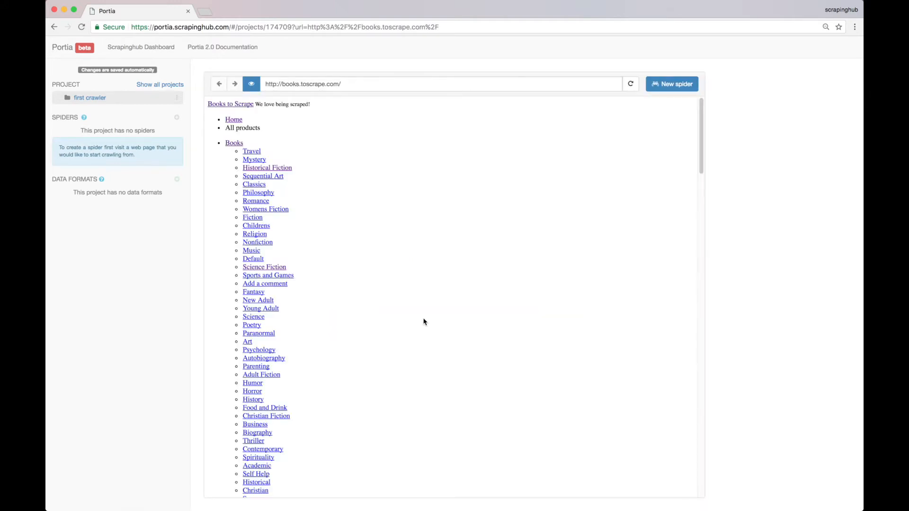
click(242, 127)
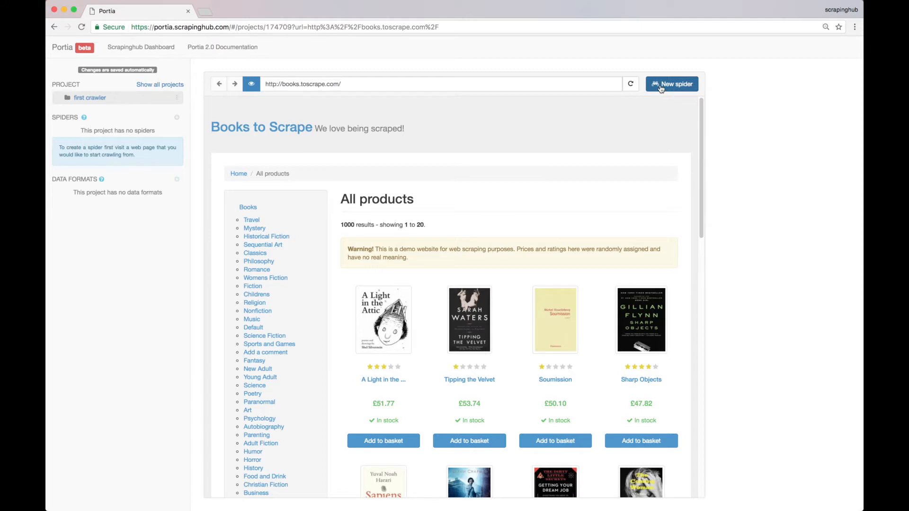
click(672, 84)
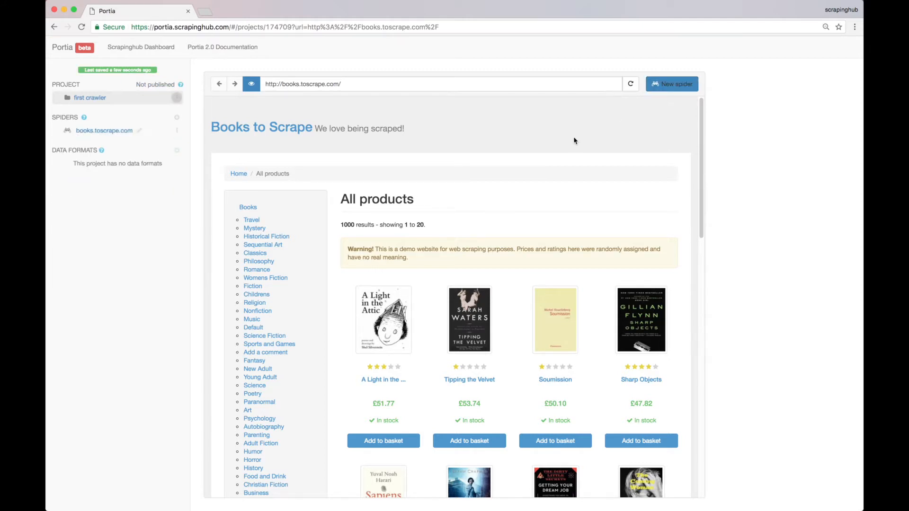
click(104, 129)
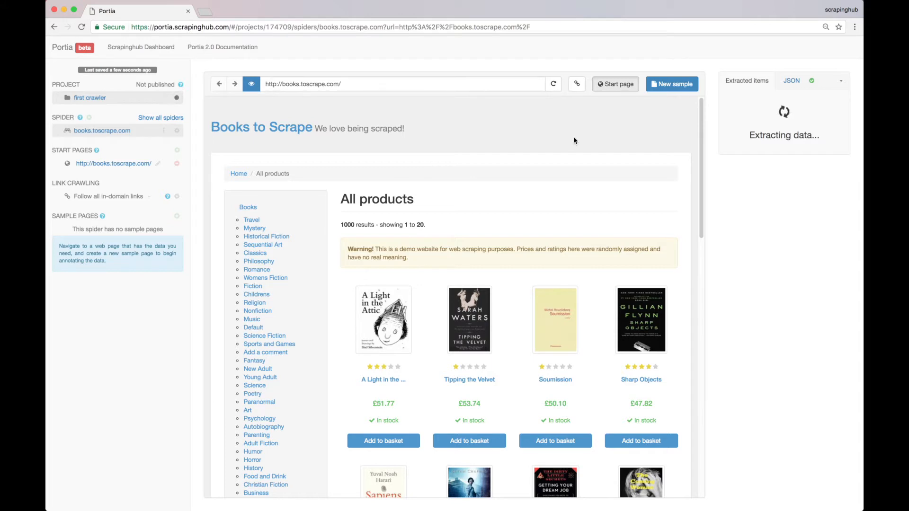
mouse_move(572, 141)
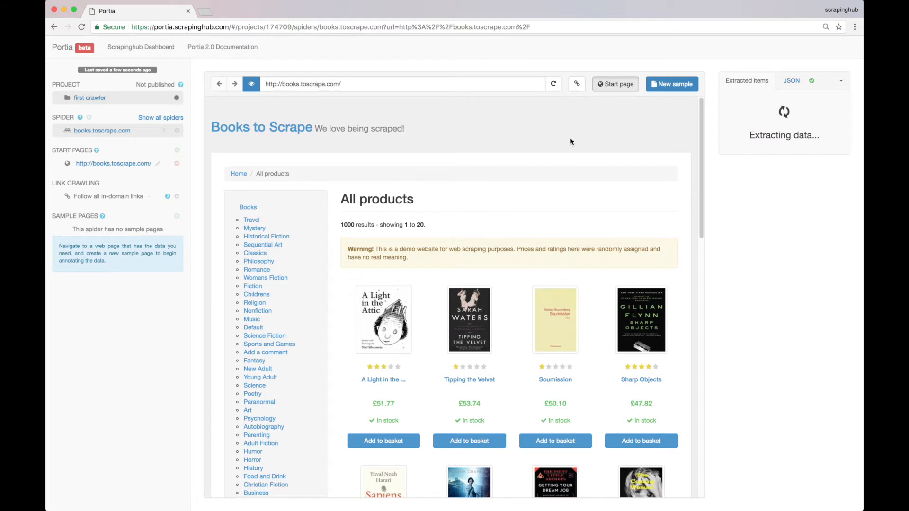
mouse_move(475, 204)
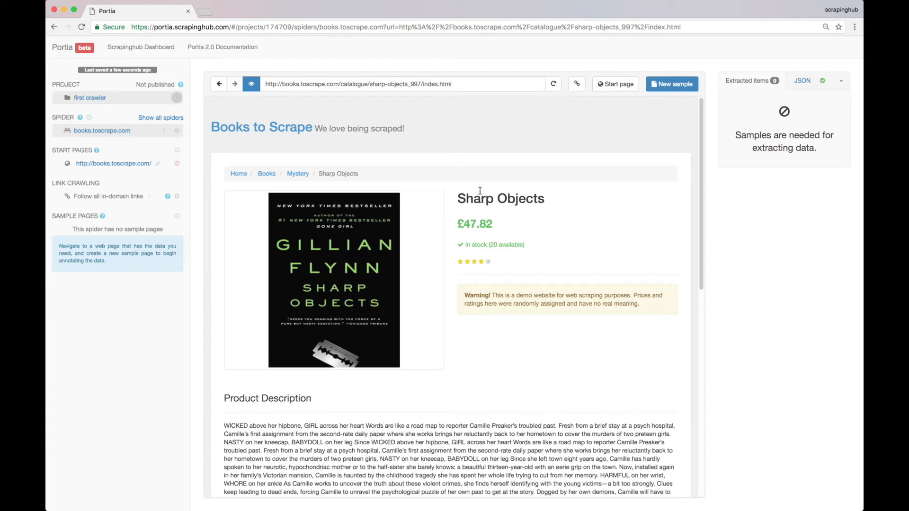
mouse_move(677, 91)
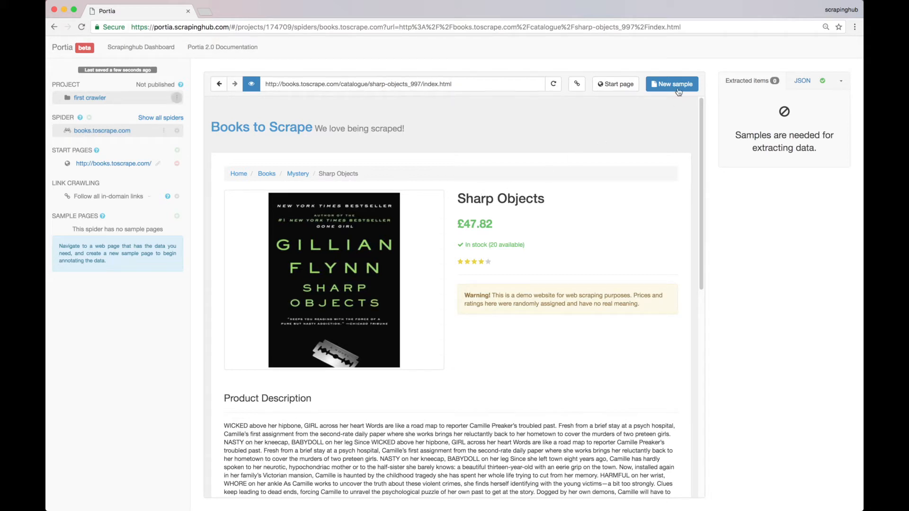
Start a sample on the Sharp Objects page, annotate the title and £47.82 price, naming the field 'price'
click(673, 84)
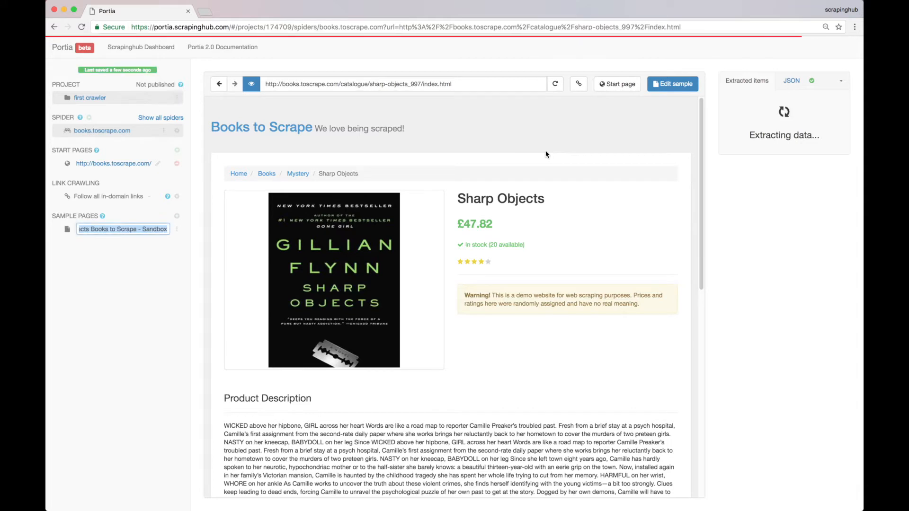
click(672, 83)
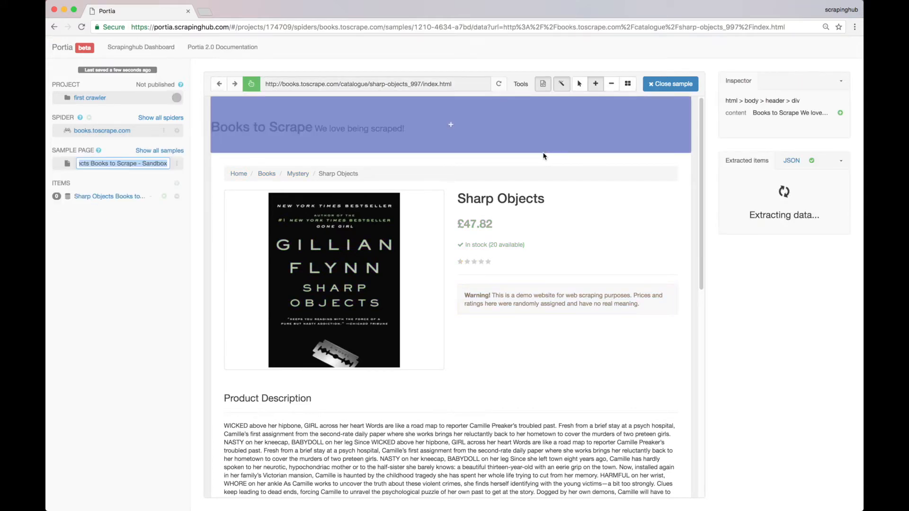
mouse_move(537, 162)
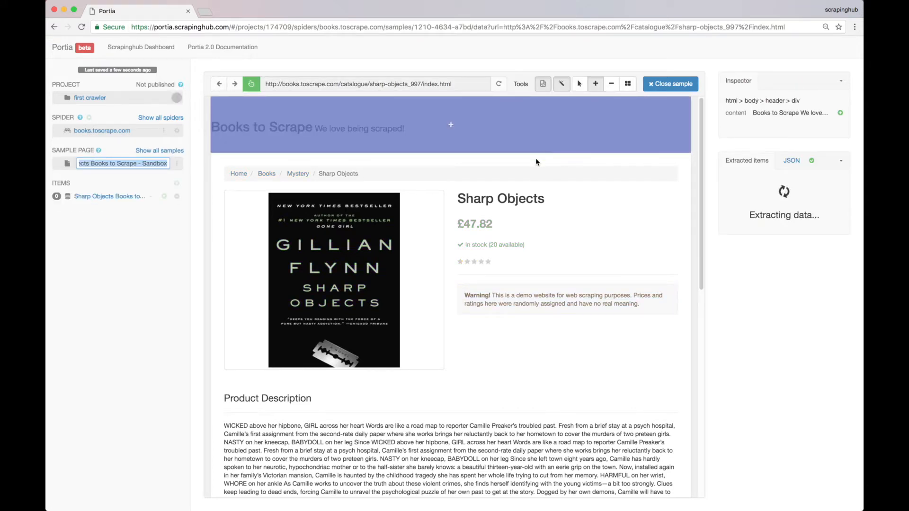
click(501, 199)
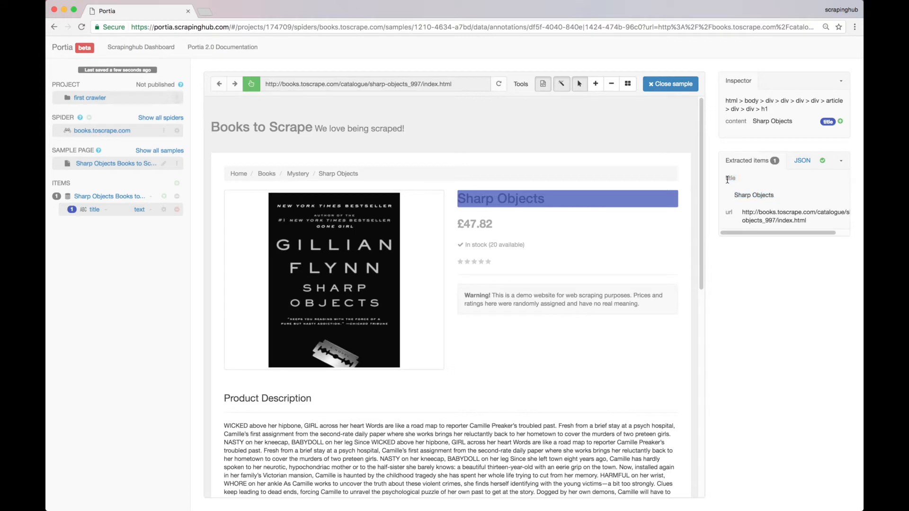
click(480, 223)
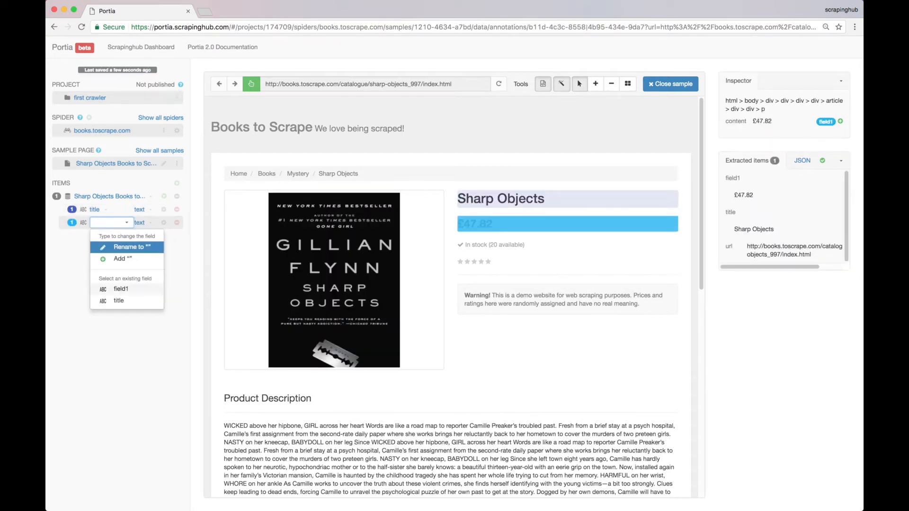
text(price)
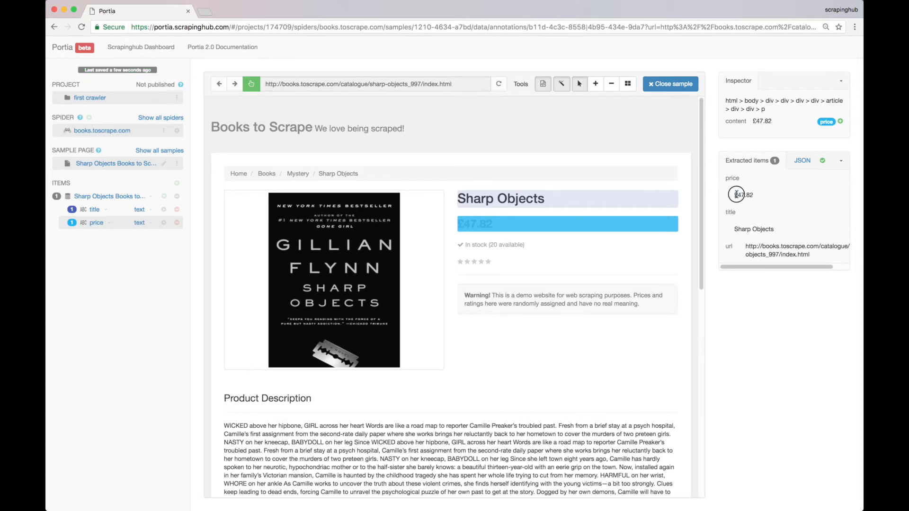
mouse_move(741, 205)
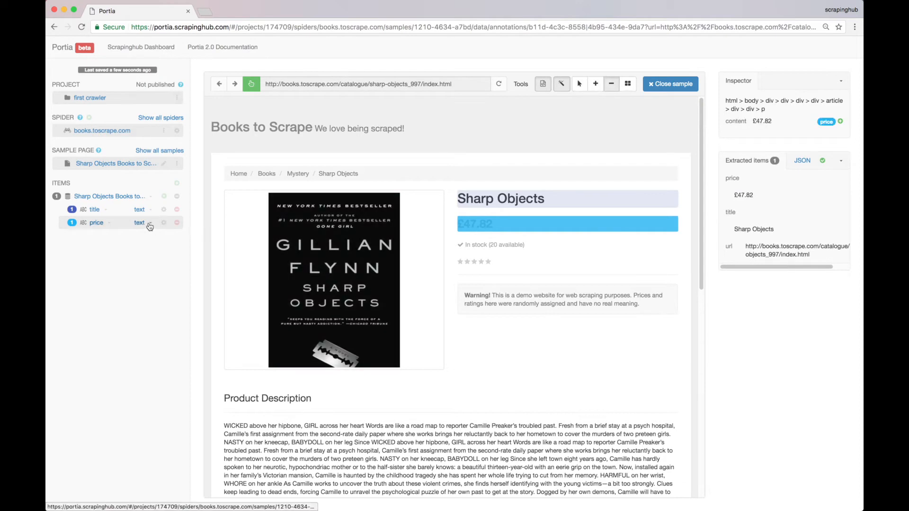
Set the price field's type to price and add a numeric 'stock' field from the availability line
click(144, 222)
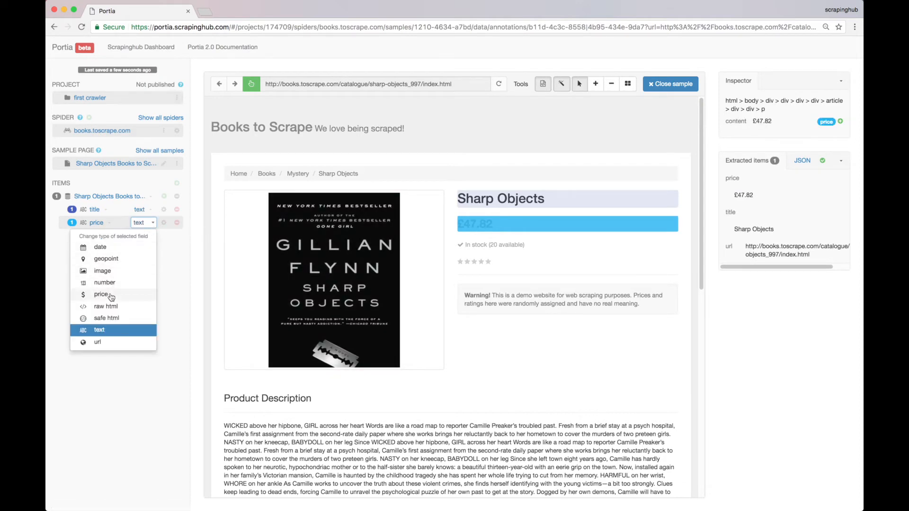
click(100, 294)
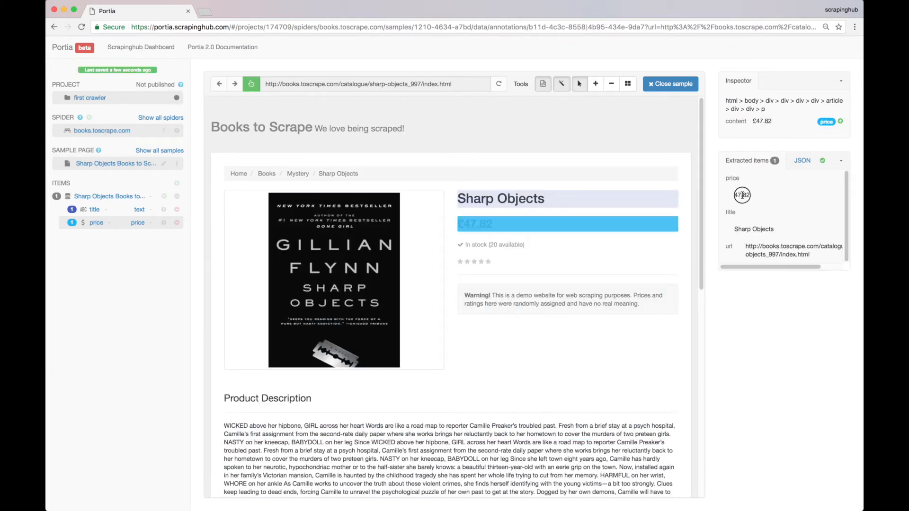
mouse_move(487, 248)
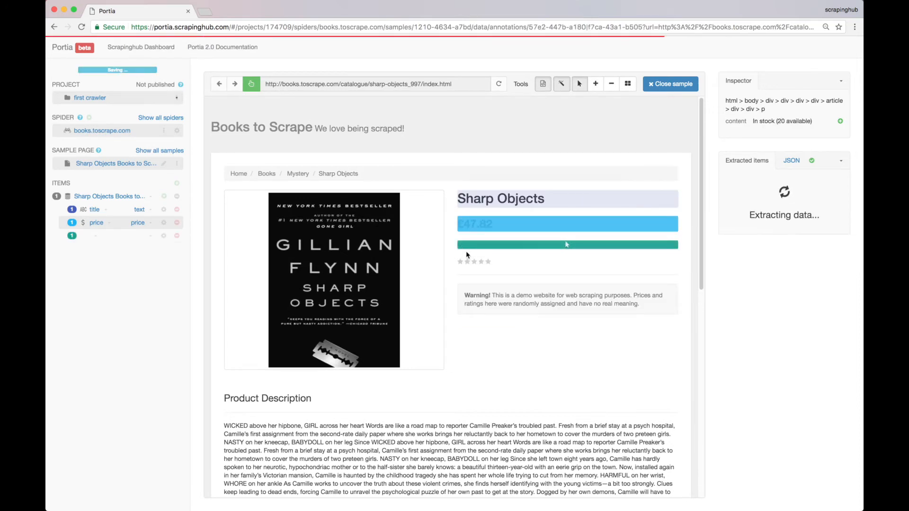
text(stock)
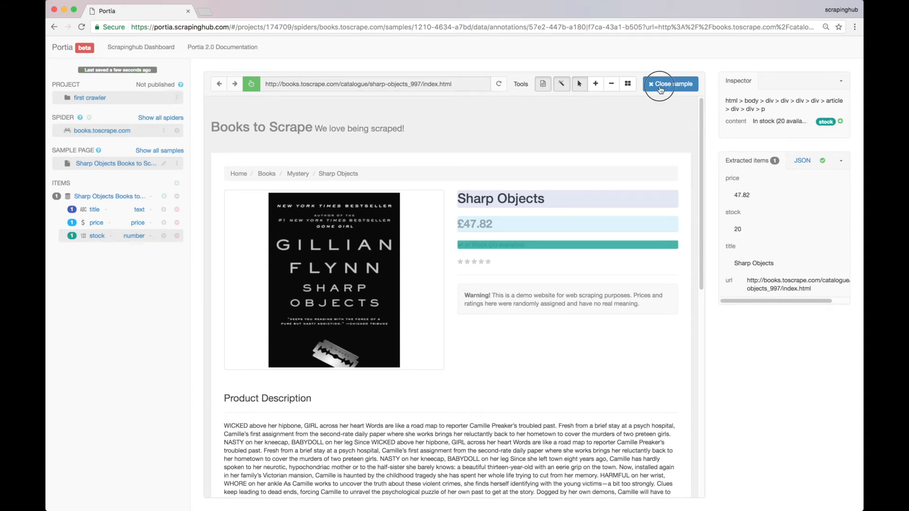
Close the Sharp Objects sample and return to the books.toscrape.com All products start page
click(670, 84)
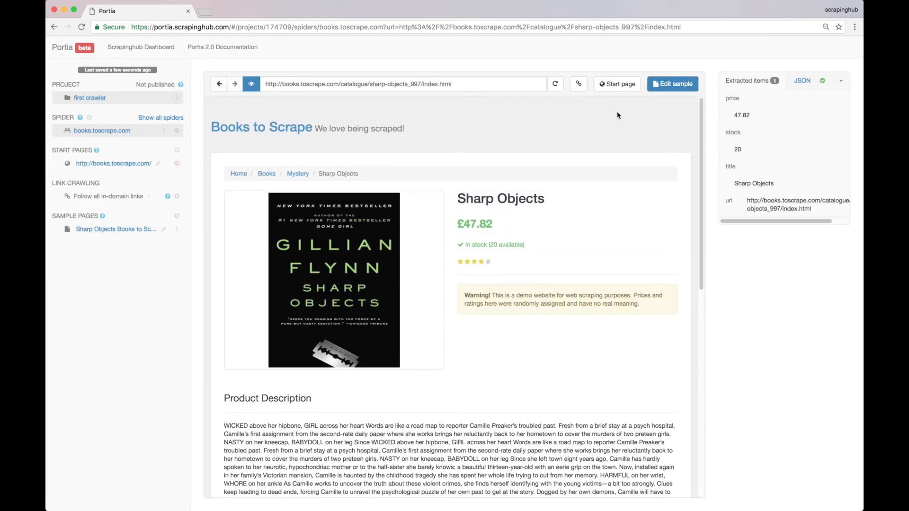
click(239, 175)
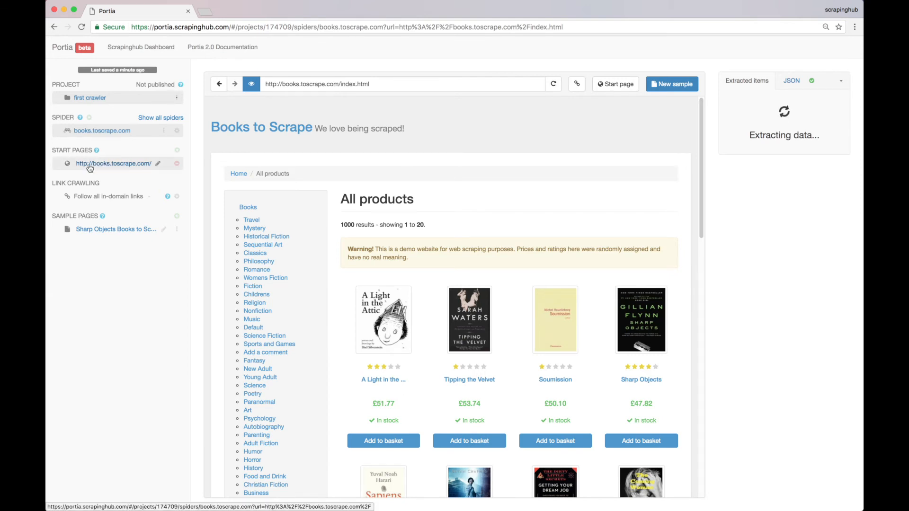
mouse_move(104, 186)
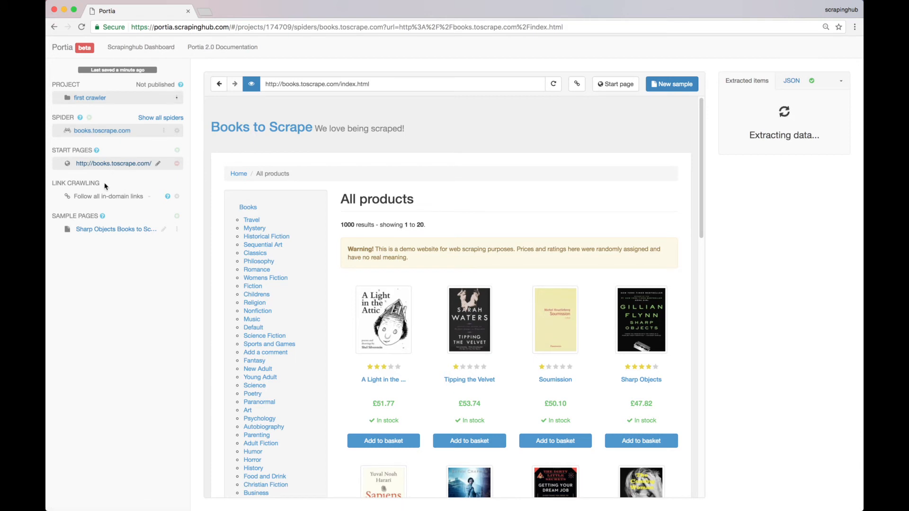
mouse_move(97, 196)
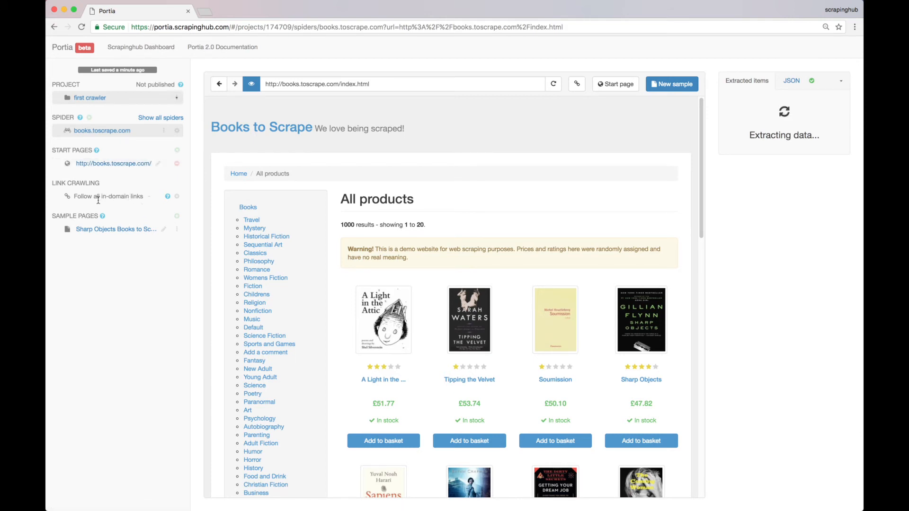
mouse_move(286, 189)
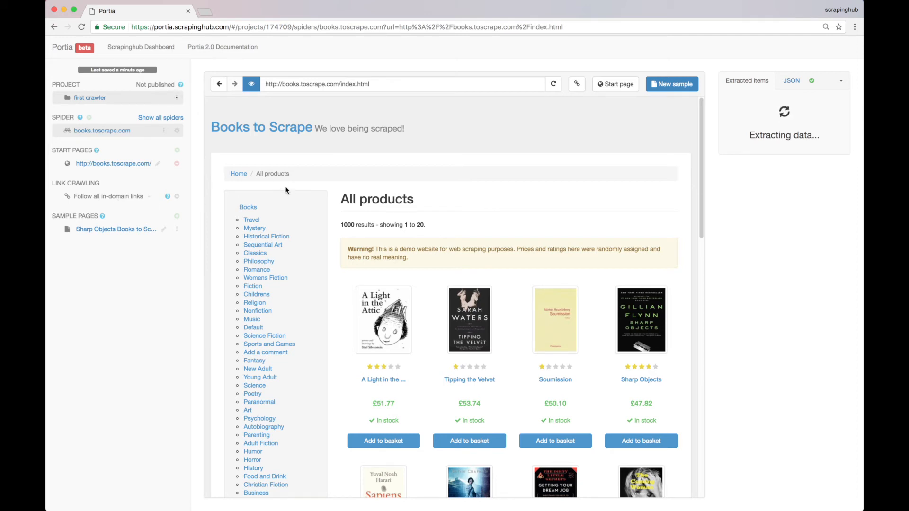
mouse_move(254, 243)
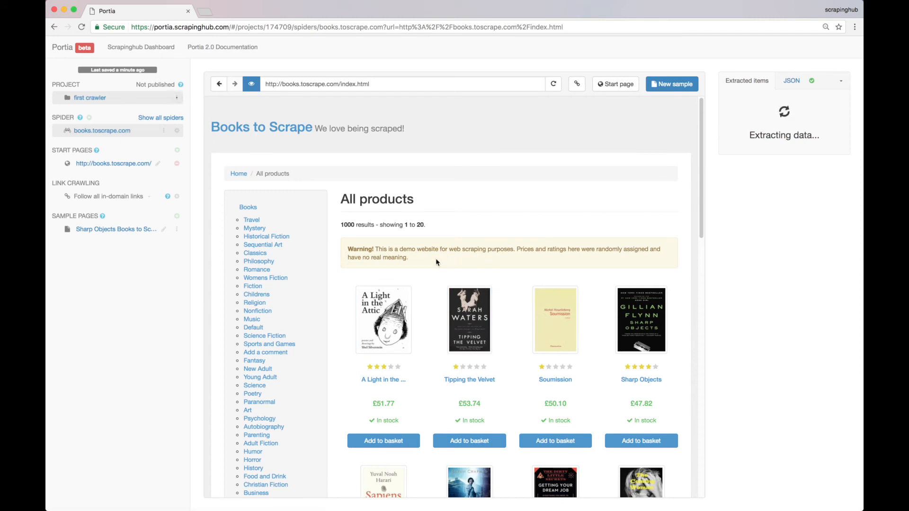
mouse_move(427, 264)
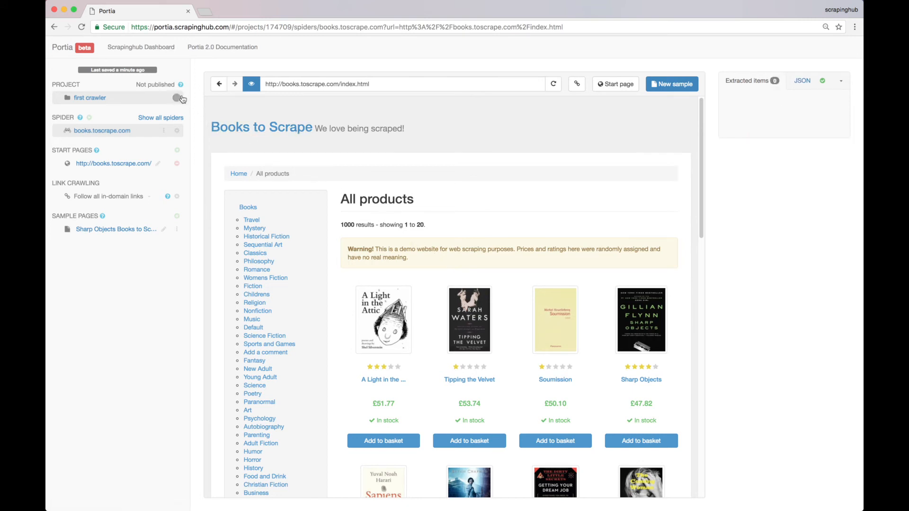
Publish the first crawler project to Scrapy Cloud and go to its Scrapinghub Job Dashboard
click(176, 97)
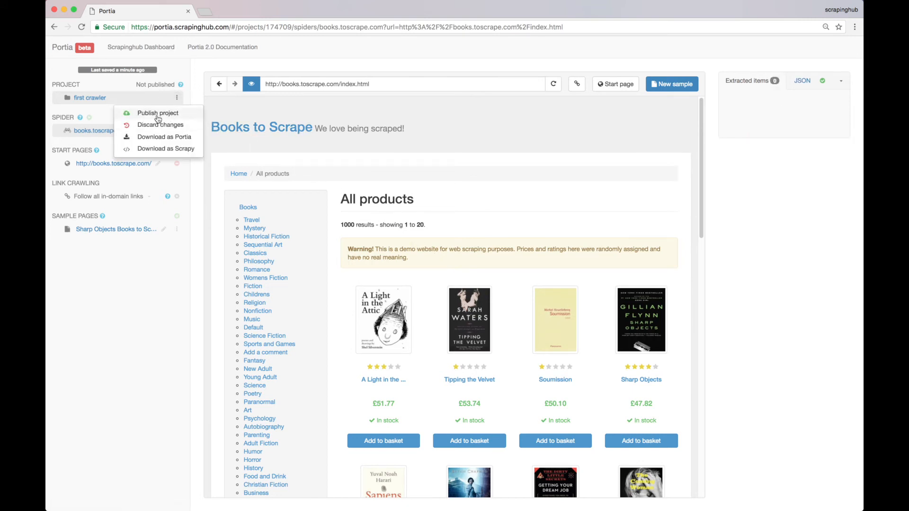
click(157, 112)
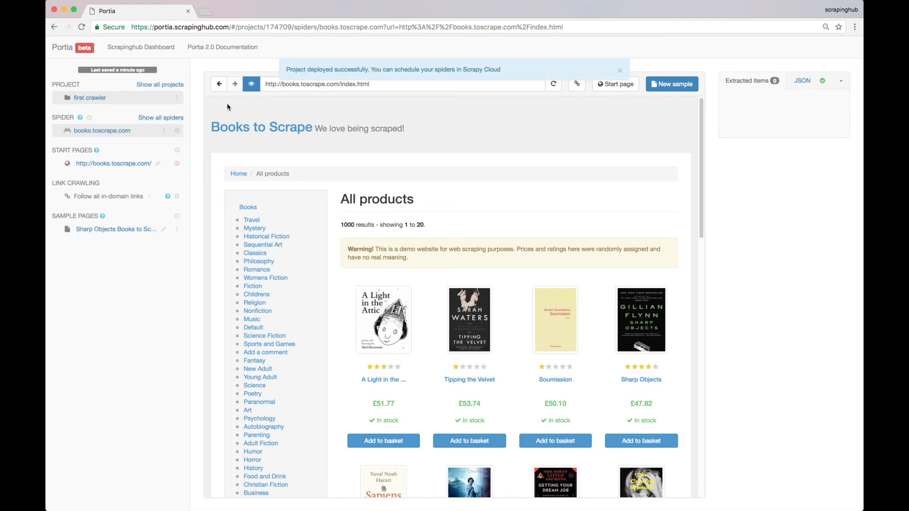
click(620, 70)
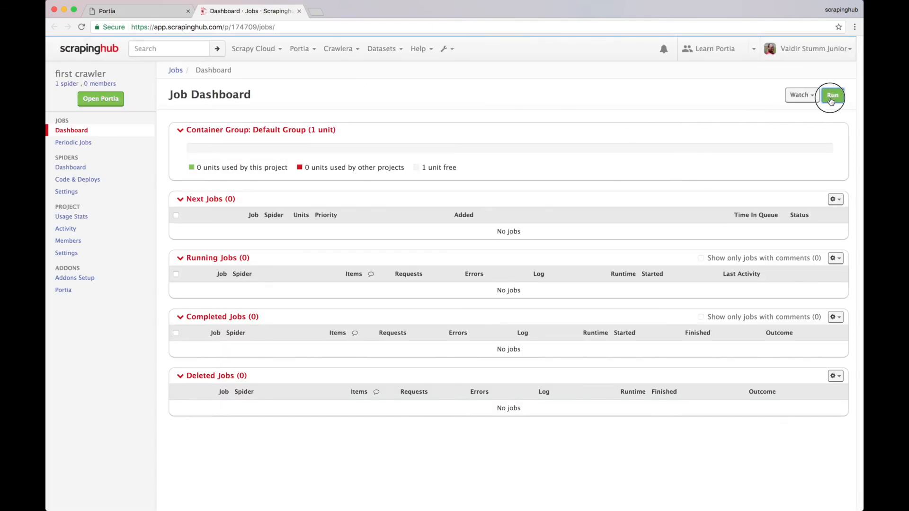
Run the books.toscrape.com spider and view the 1000 items scraped by Job 1
click(832, 94)
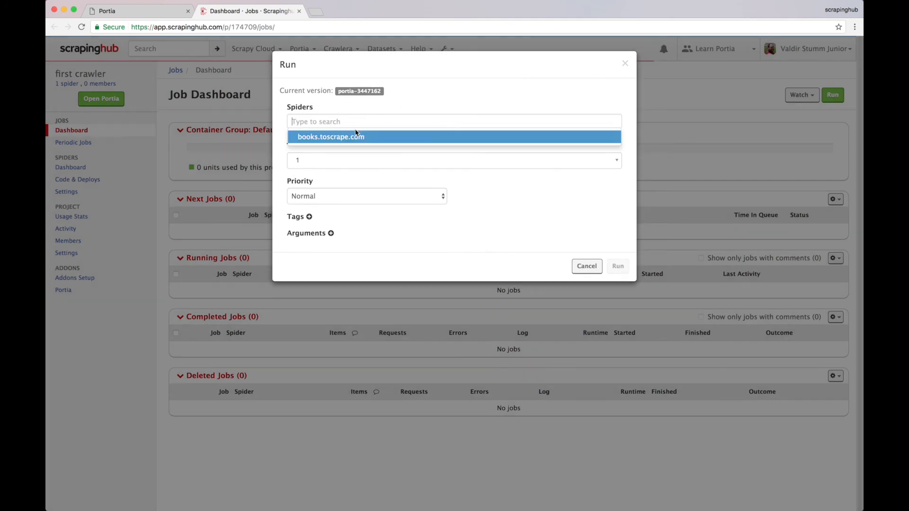
click(617, 266)
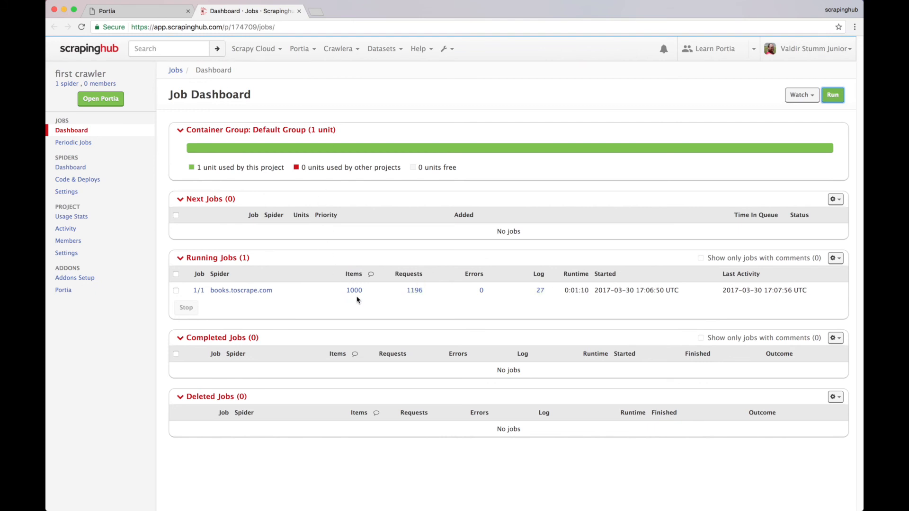
click(354, 291)
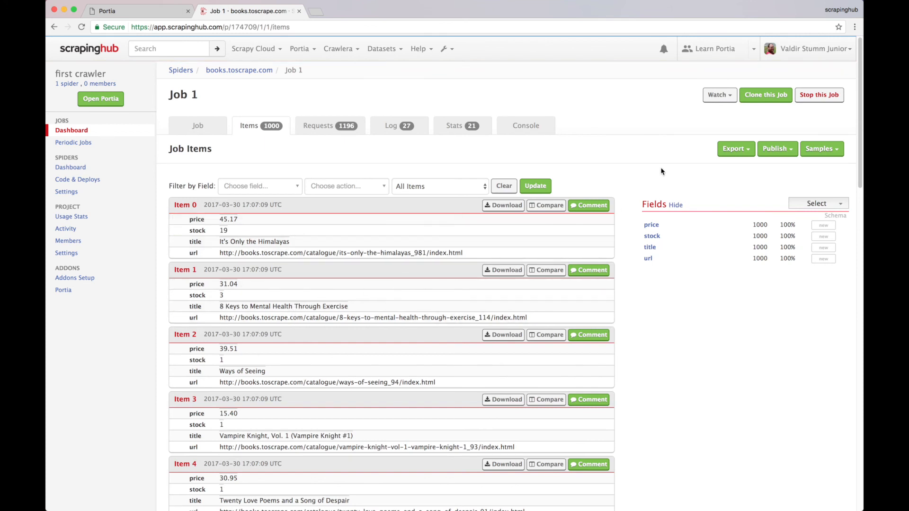
Export Job 1's items as a CSV file for opening in a spreadsheet
click(735, 147)
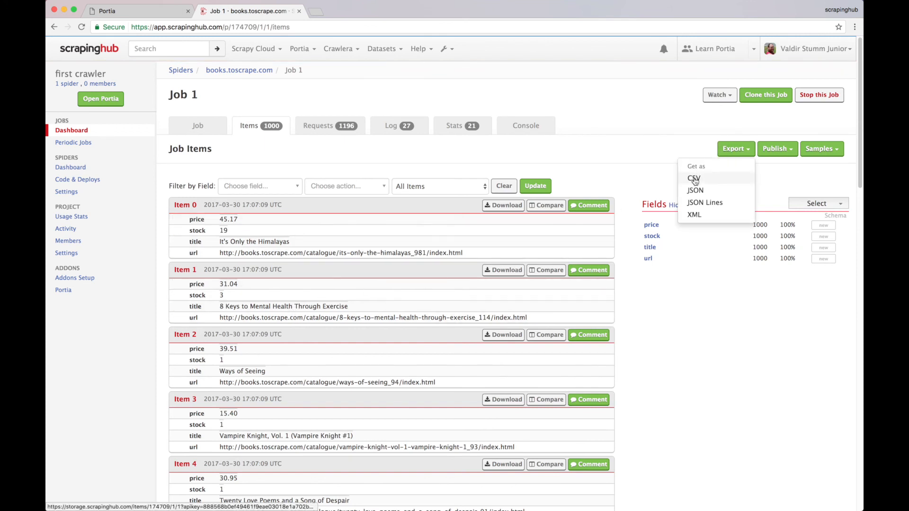
click(693, 178)
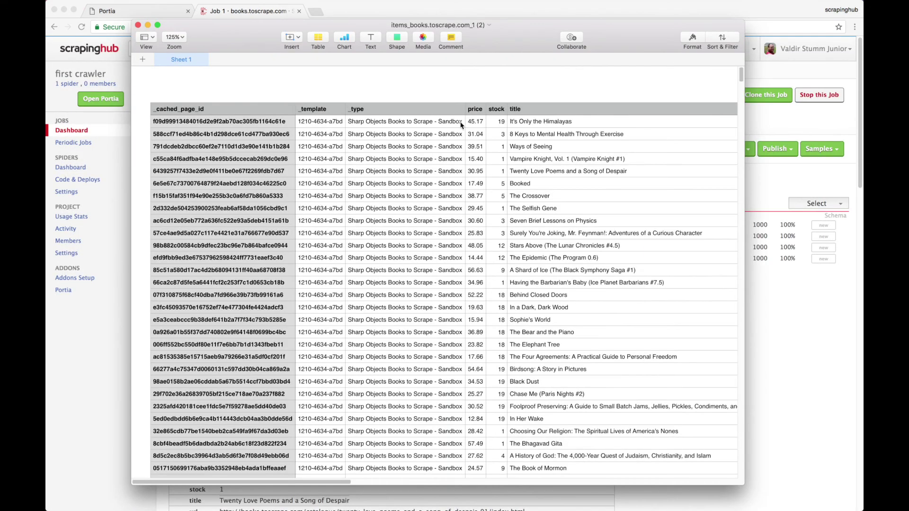
mouse_move(479, 117)
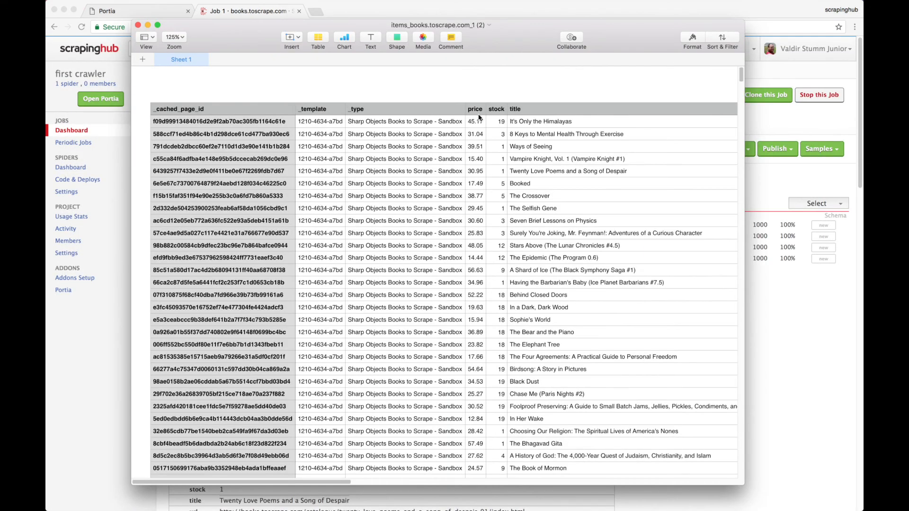